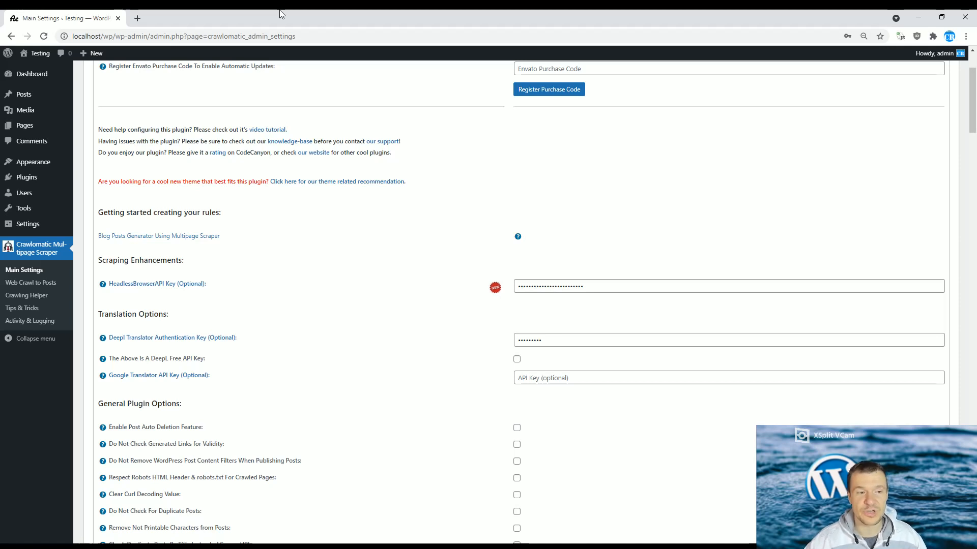
pyautogui.moveTo(298, 92)
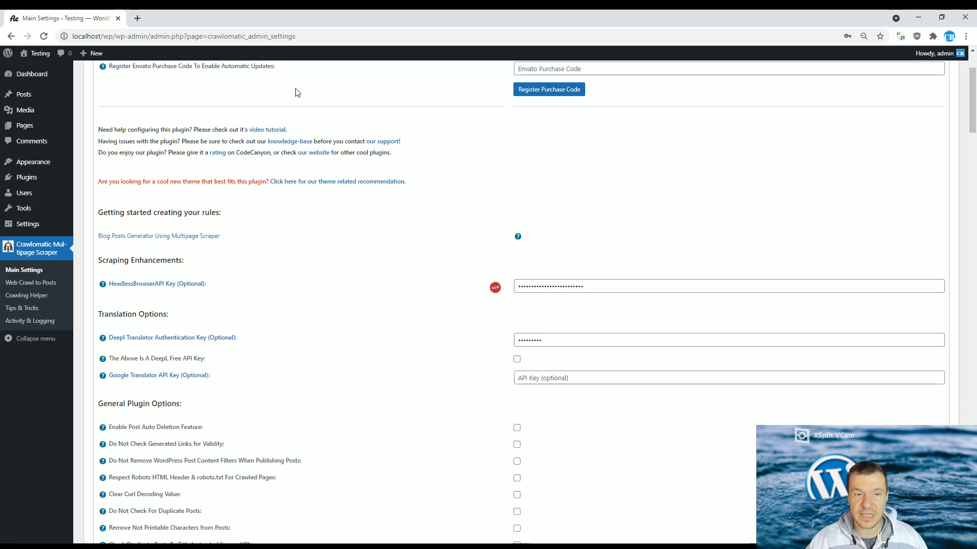
pyautogui.moveTo(331, 247)
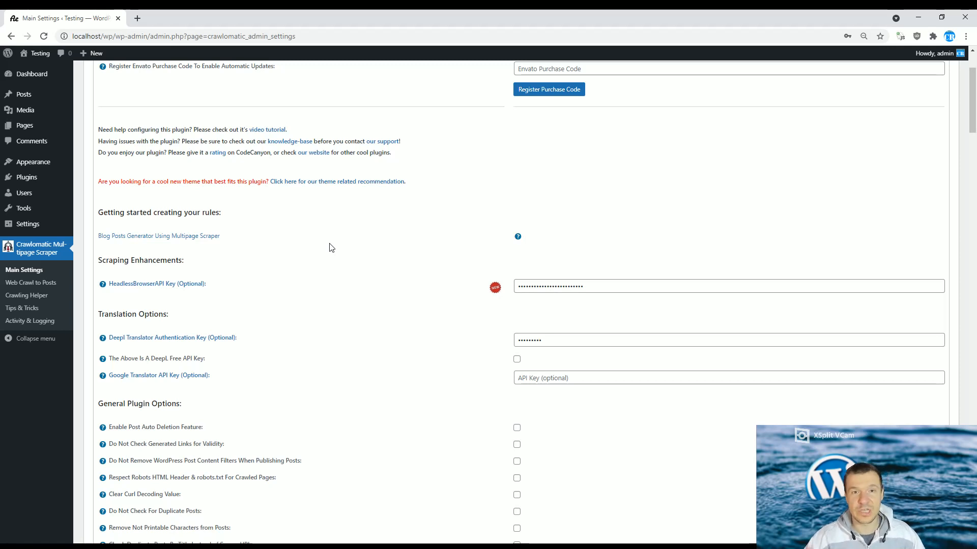
pyautogui.moveTo(236, 298)
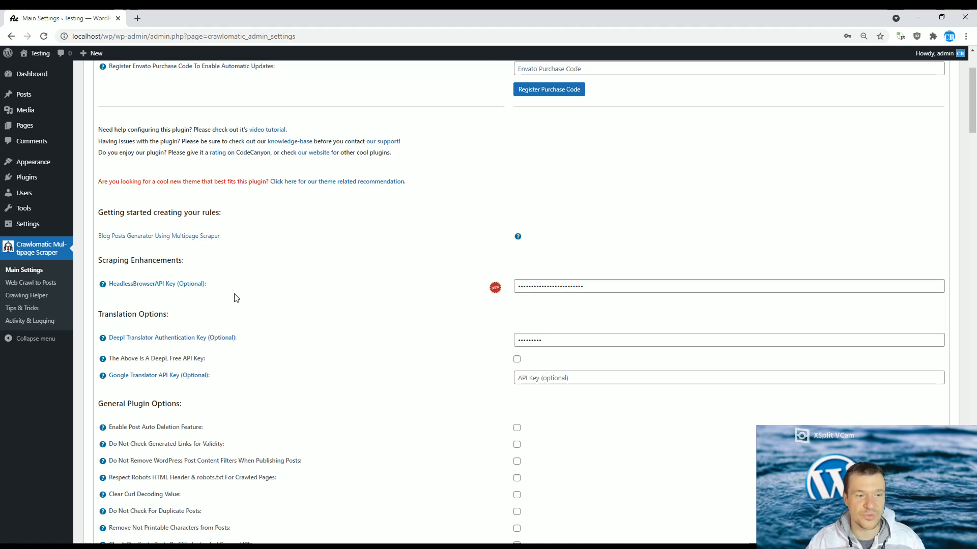
pyautogui.moveTo(195, 341)
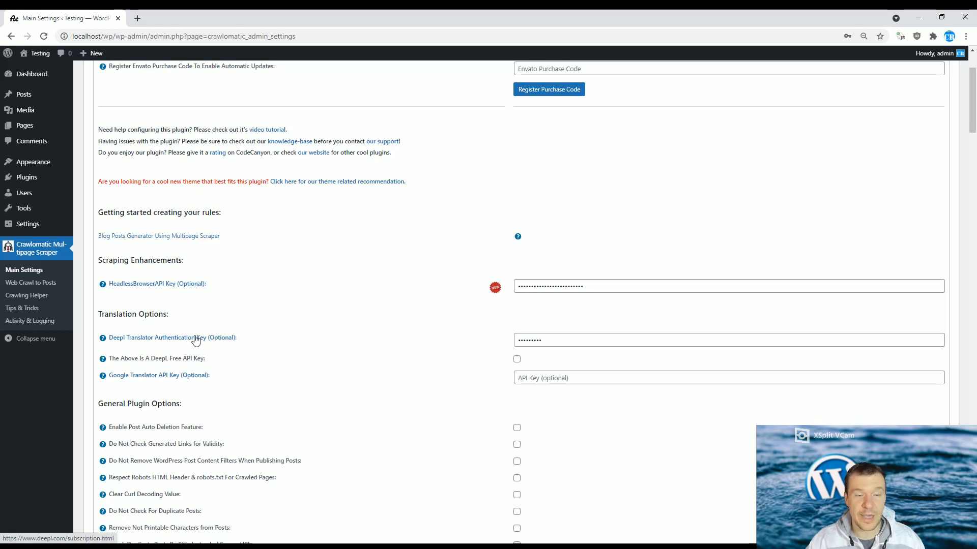
pyautogui.moveTo(180, 327)
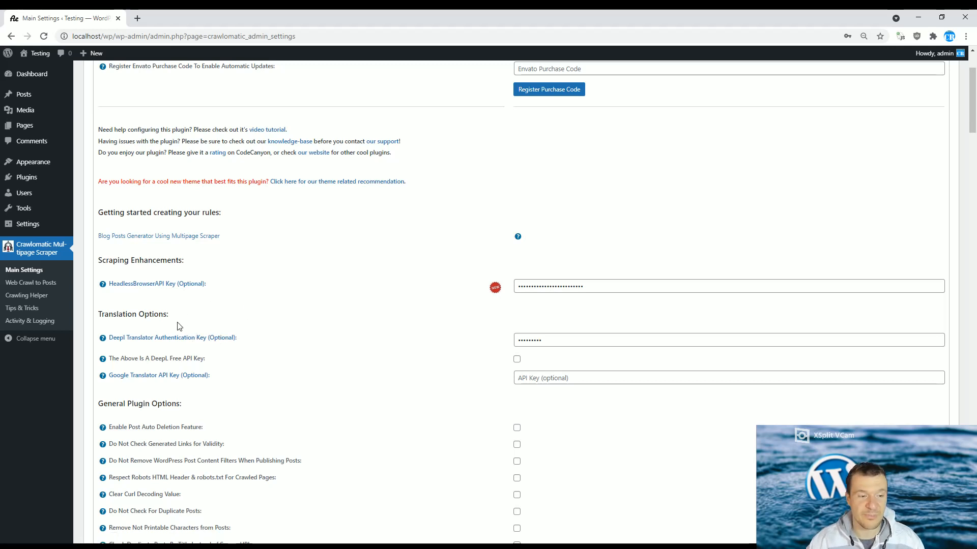
pyautogui.moveTo(110, 358)
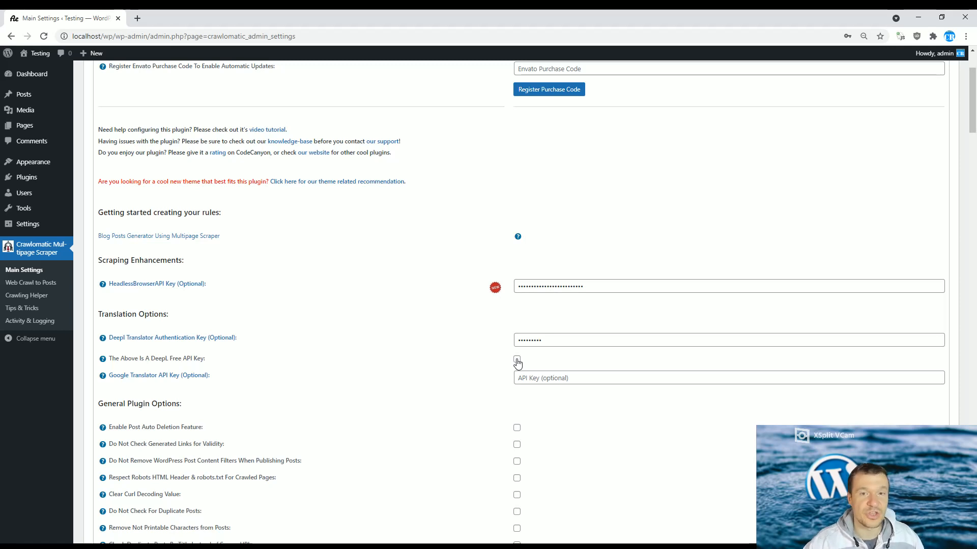
# - Follow the 'Deepl Translator Authentication Key (Optional)' link so DeepL's account page opens in a new tab
pyautogui.click(516, 360)
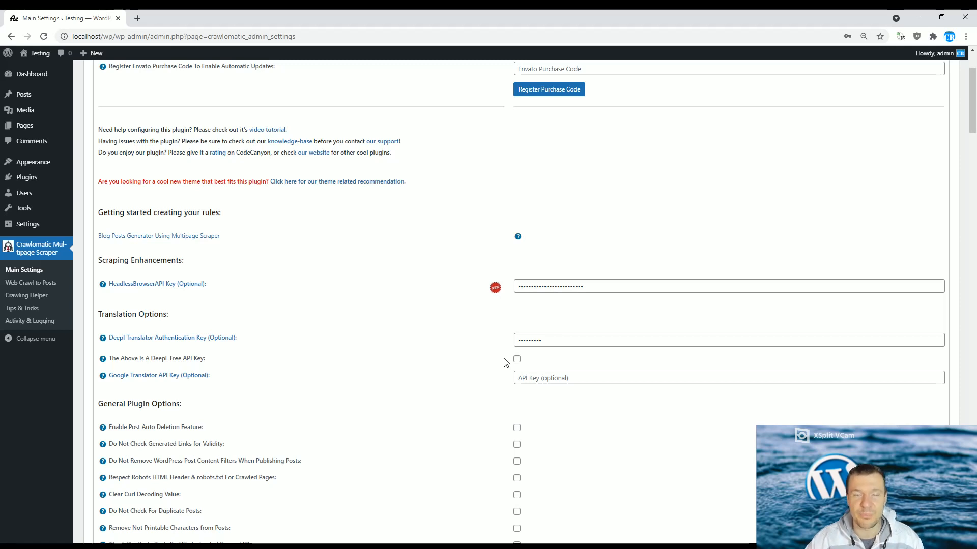
pyautogui.moveTo(185, 355)
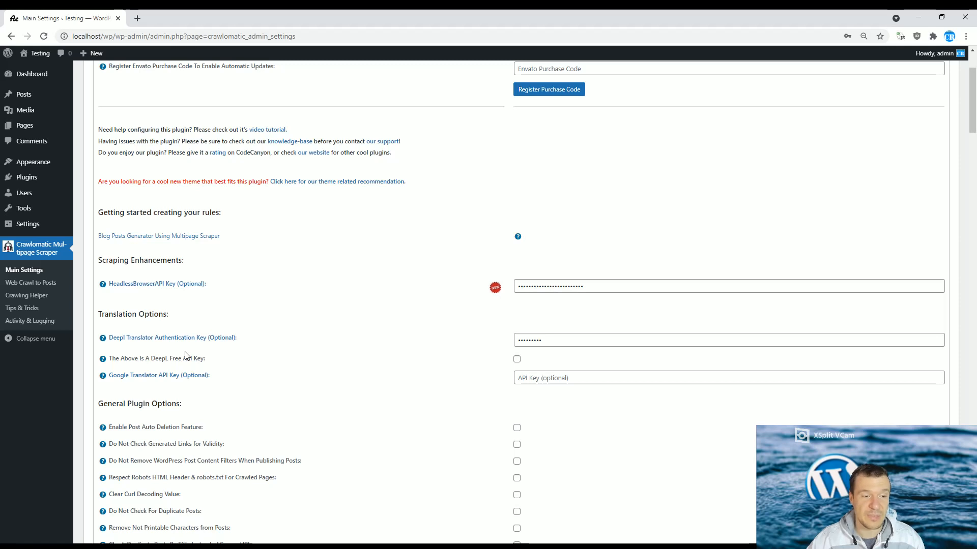
pyautogui.click(171, 337)
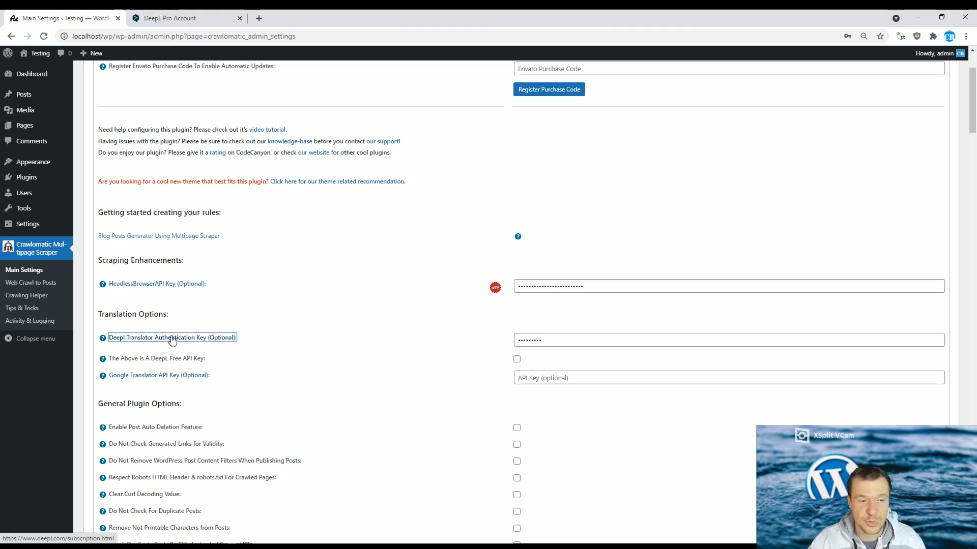
# - View DeepL's API plans and pricing, showing the free plan's 500,000 characters/month limit as current
pyautogui.click(171, 17)
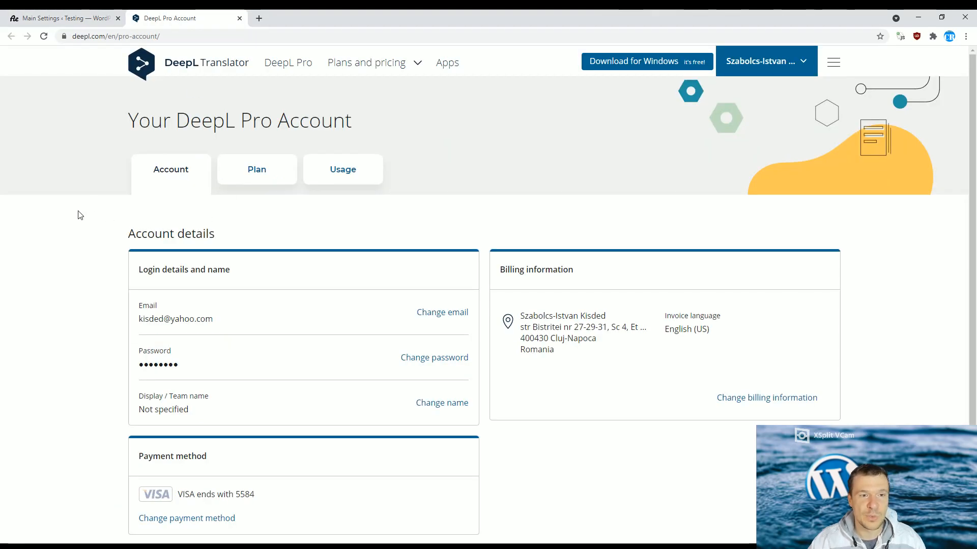
pyautogui.click(366, 62)
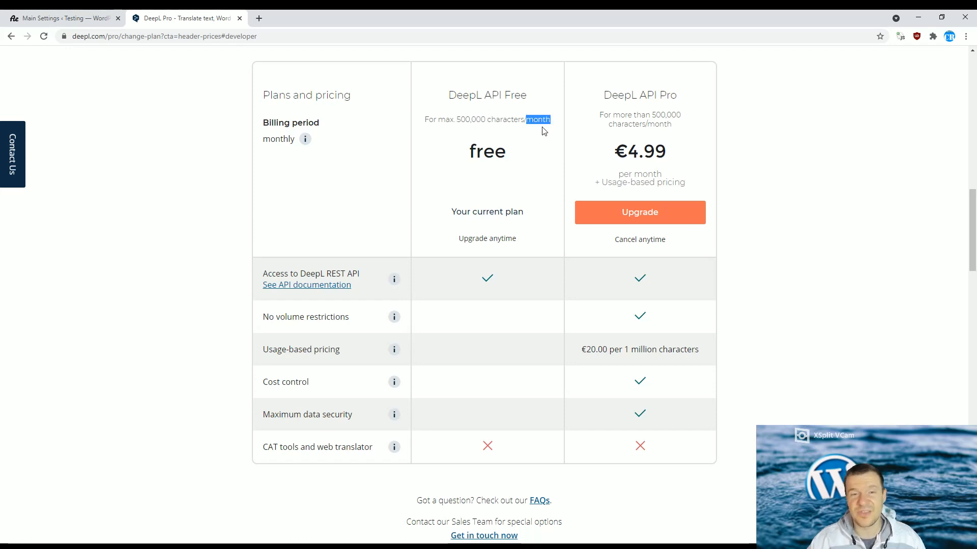
pyautogui.moveTo(452, 140)
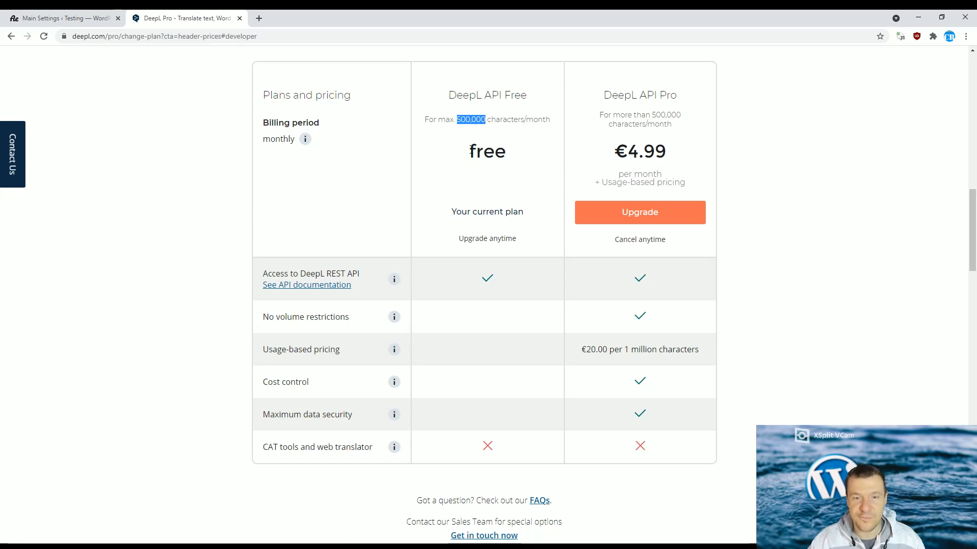
pyautogui.moveTo(543, 120)
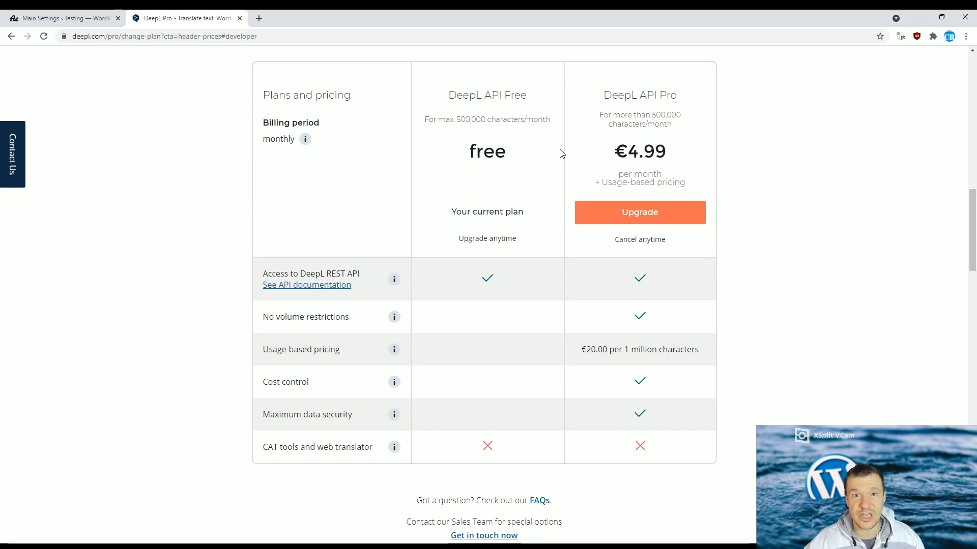
pyautogui.moveTo(427, 187)
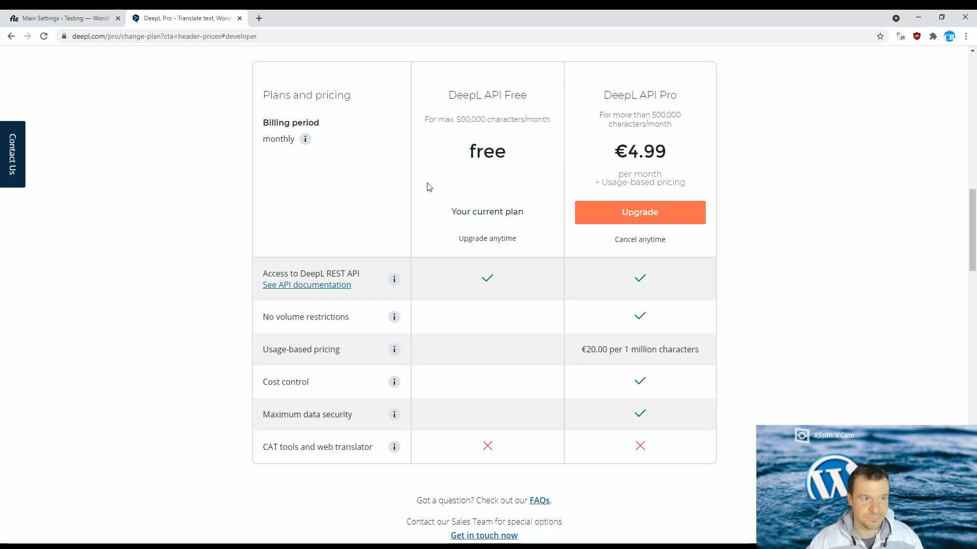
# - Back in WordPress, locate the rule's Automatically Translate Content To option in Advanced Settings, still Disabled
pyautogui.click(59, 17)
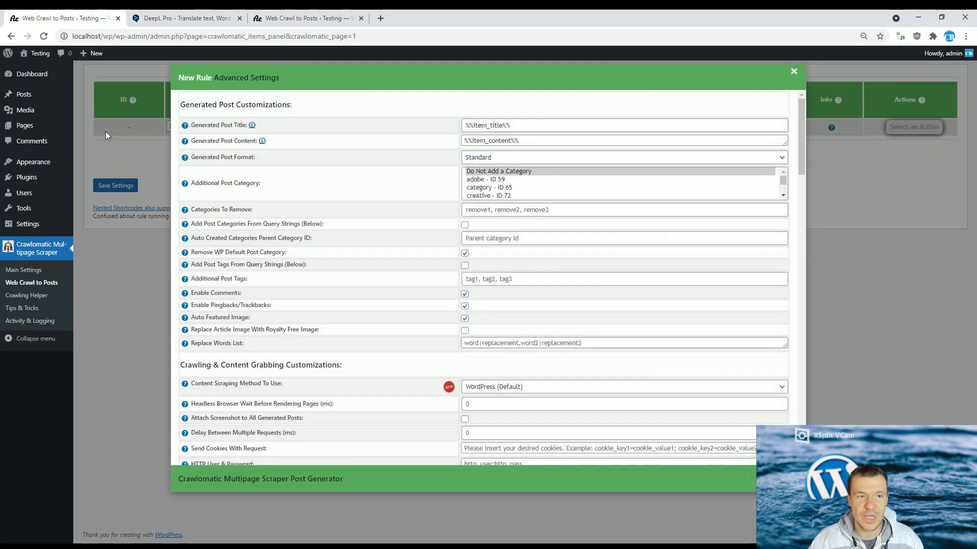
pyautogui.moveTo(363, 279)
pyautogui.write('trans')
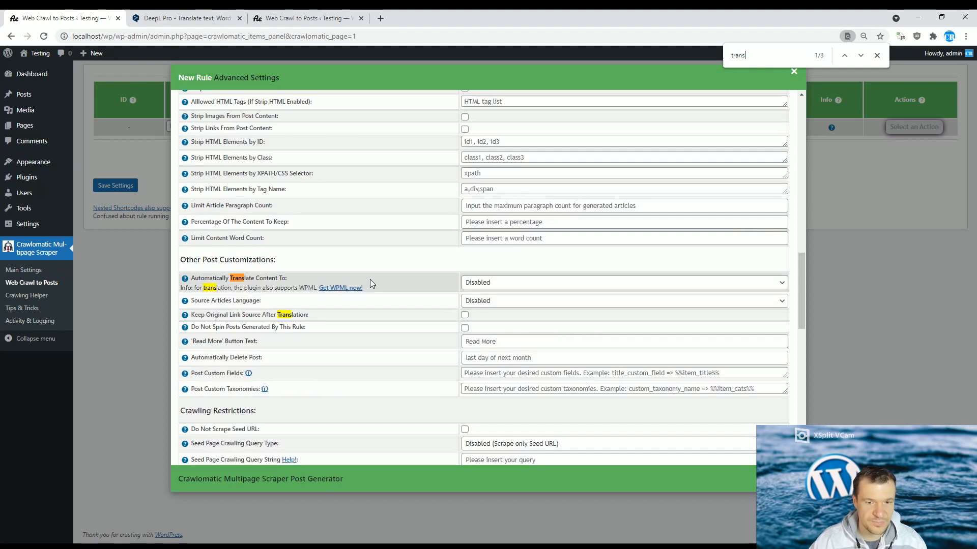
pyautogui.doubleClick(234, 278)
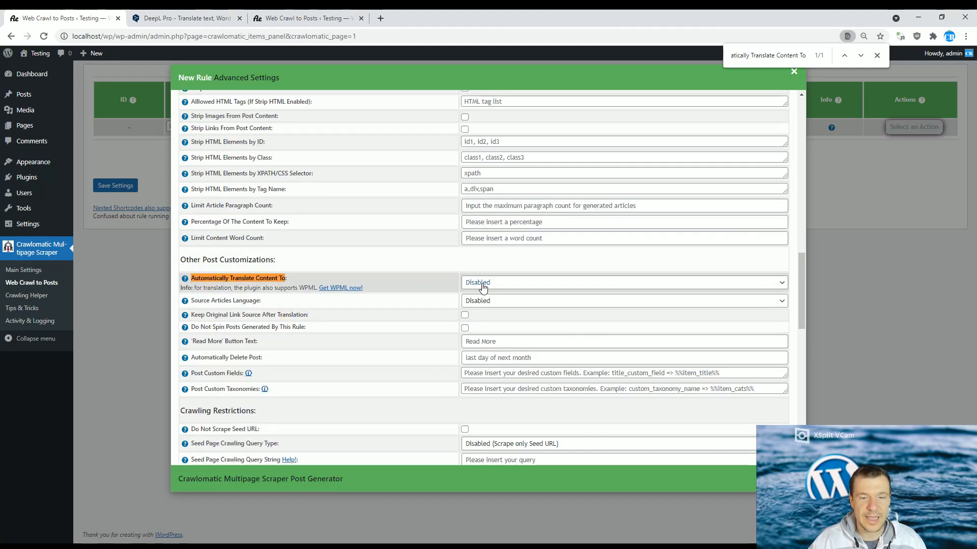
# - List the auto-translate target languages down to the DeepL entries (English, German, Greek) after Google Translate's
pyautogui.click(623, 281)
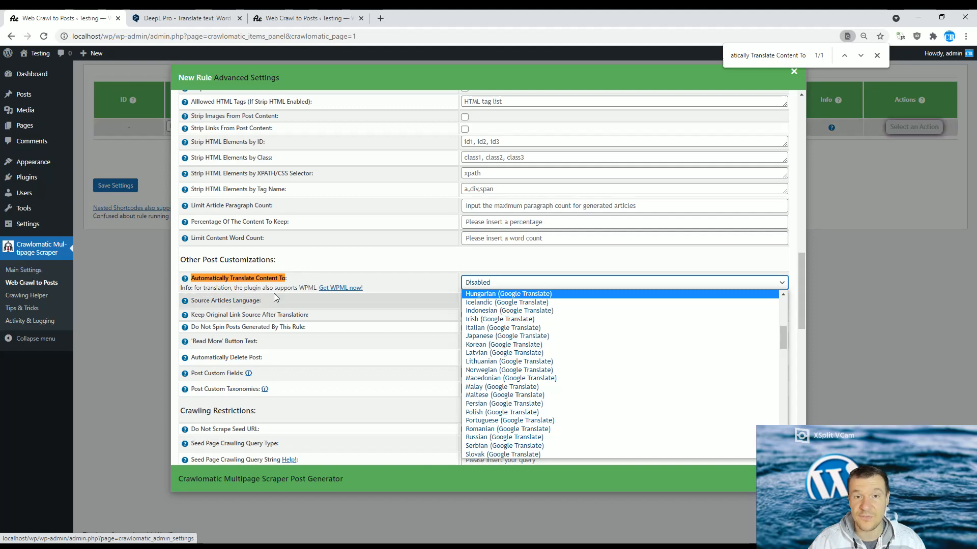
pyautogui.scroll(-3)
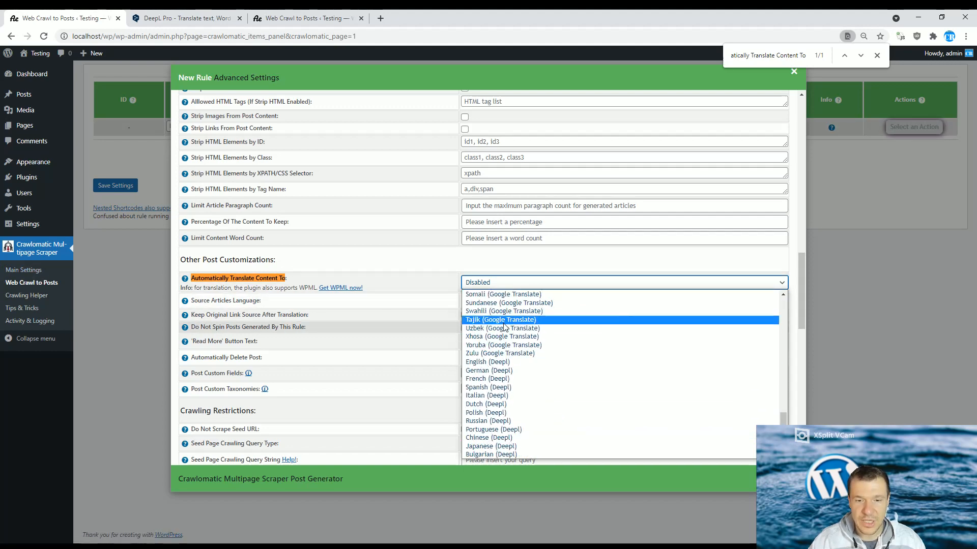
pyautogui.scroll(-3)
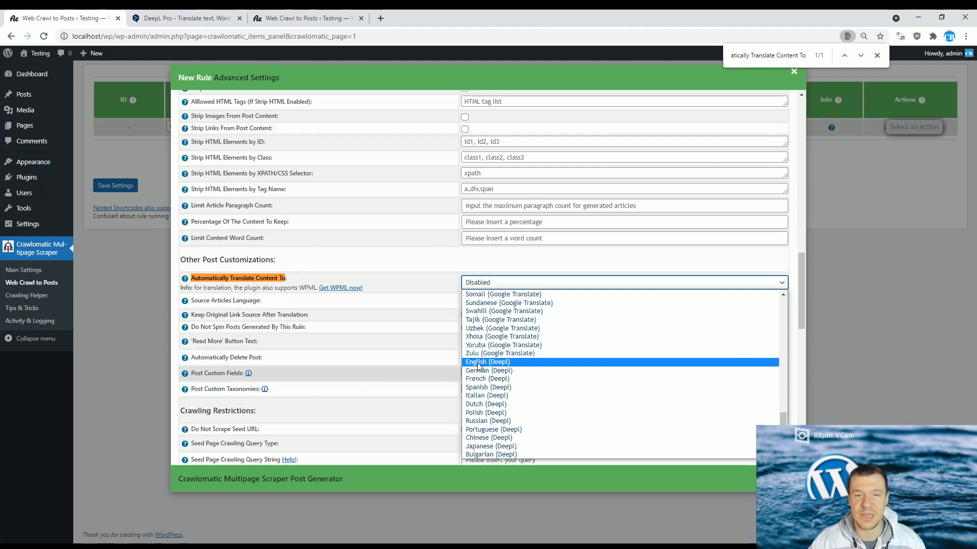
pyautogui.scroll(-3)
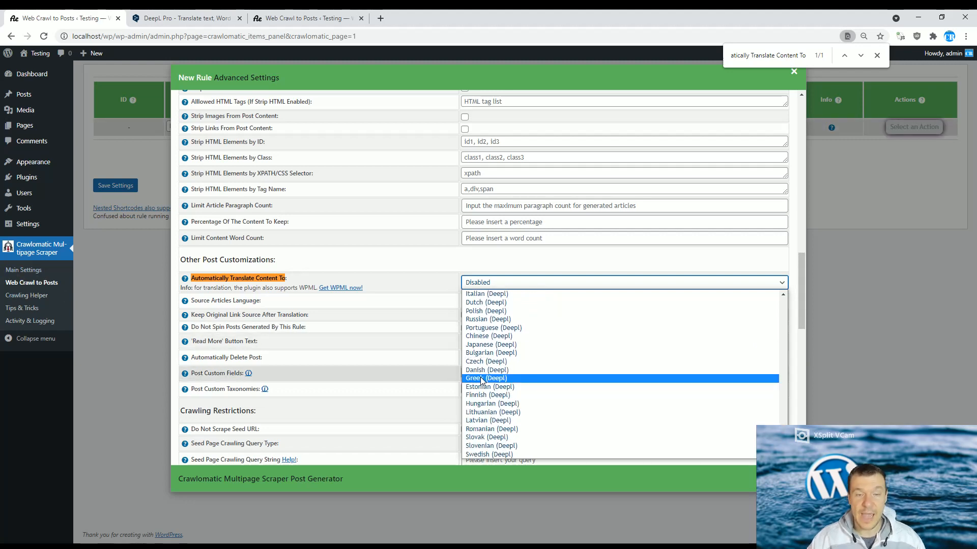